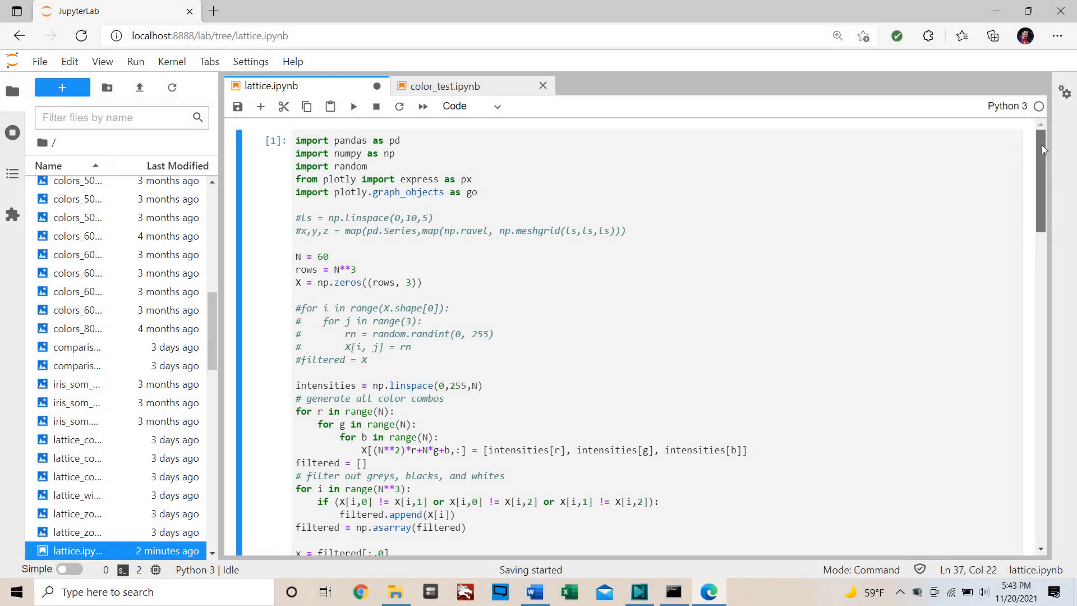
- Scroll down through the Wikipedia self-organizing map article
scroll("down", 3)
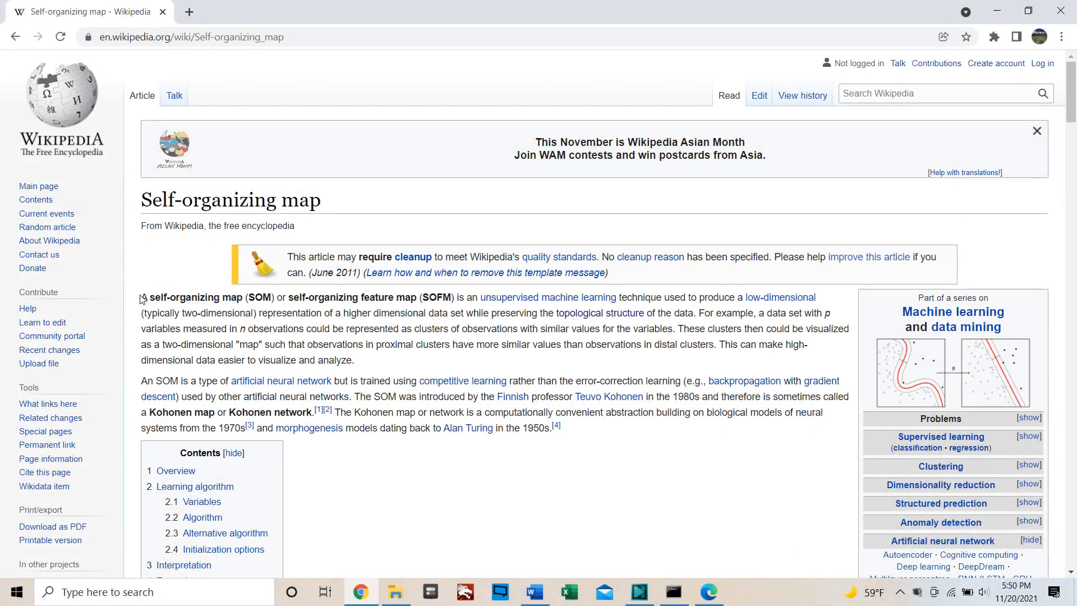
- Highlight the article's opening definition sentence, then clear the selection
left_click_drag(141, 297, 747, 313)
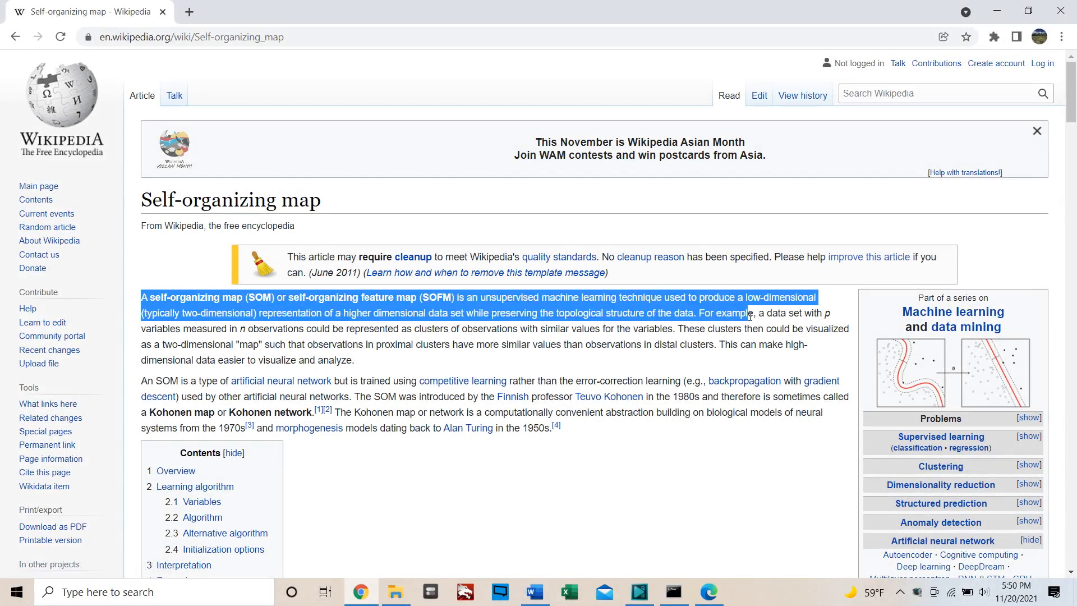
left_click(494, 358)
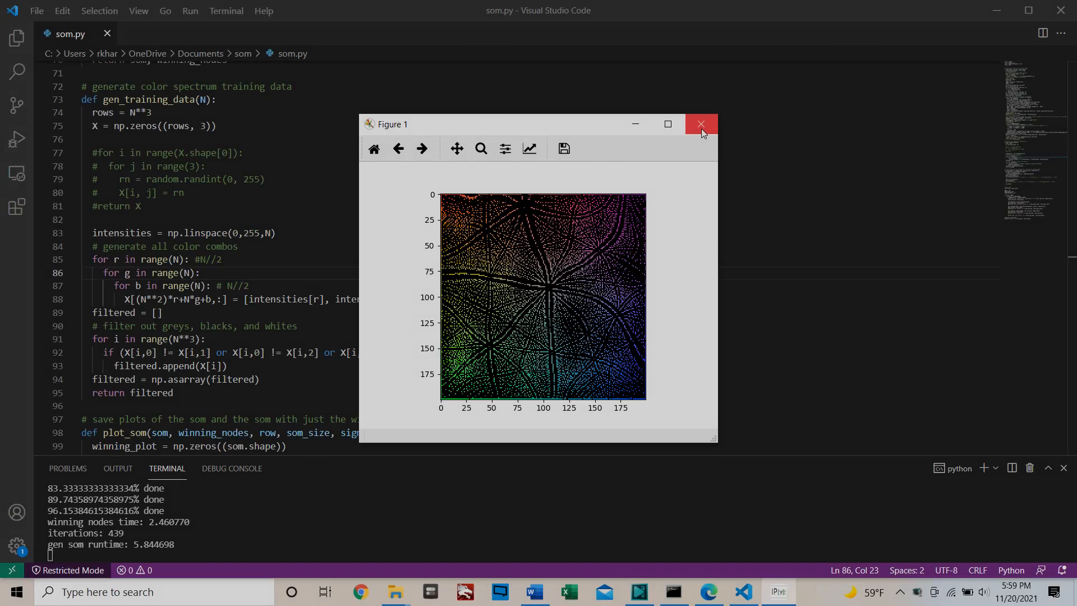
- Close the lattice plot and comment-swap the training data to random RGB points
left_click(701, 123)
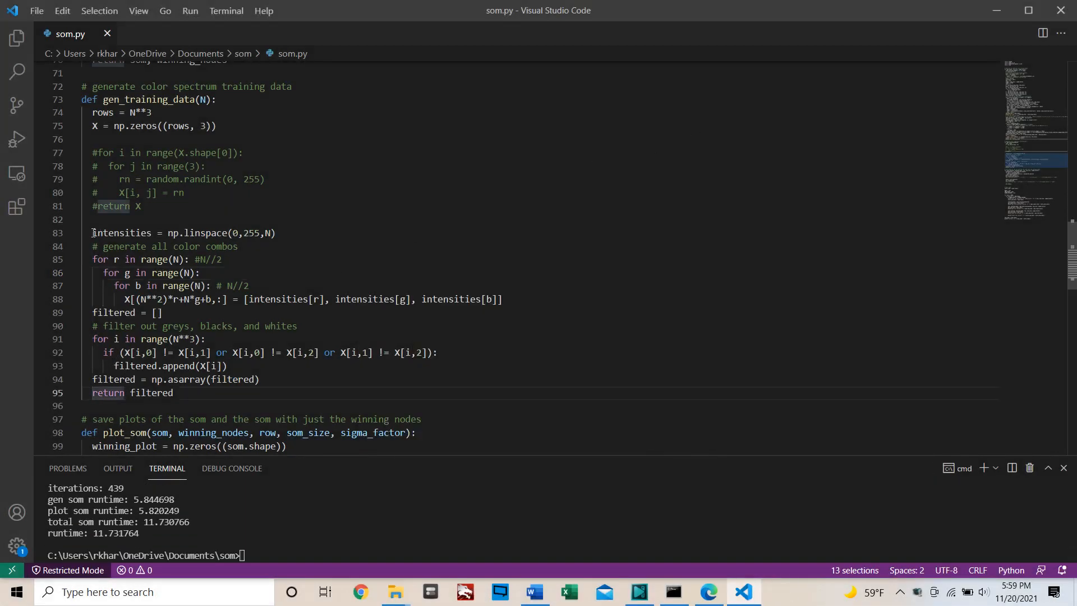
key("ctrl+/")
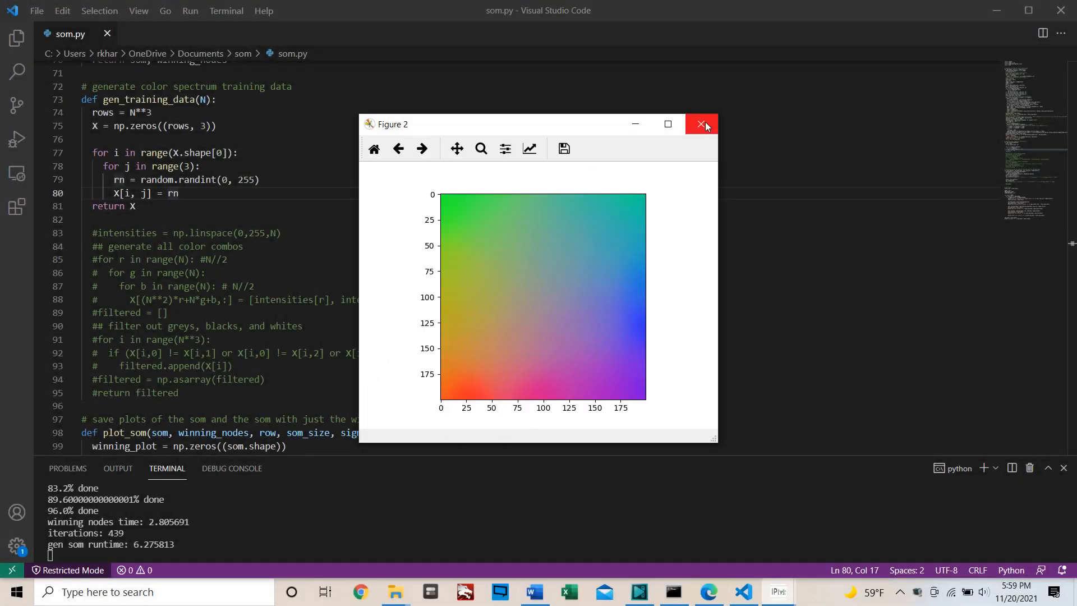
- Close the trained color map figure to view the winning-node scatter plot
left_click(701, 123)
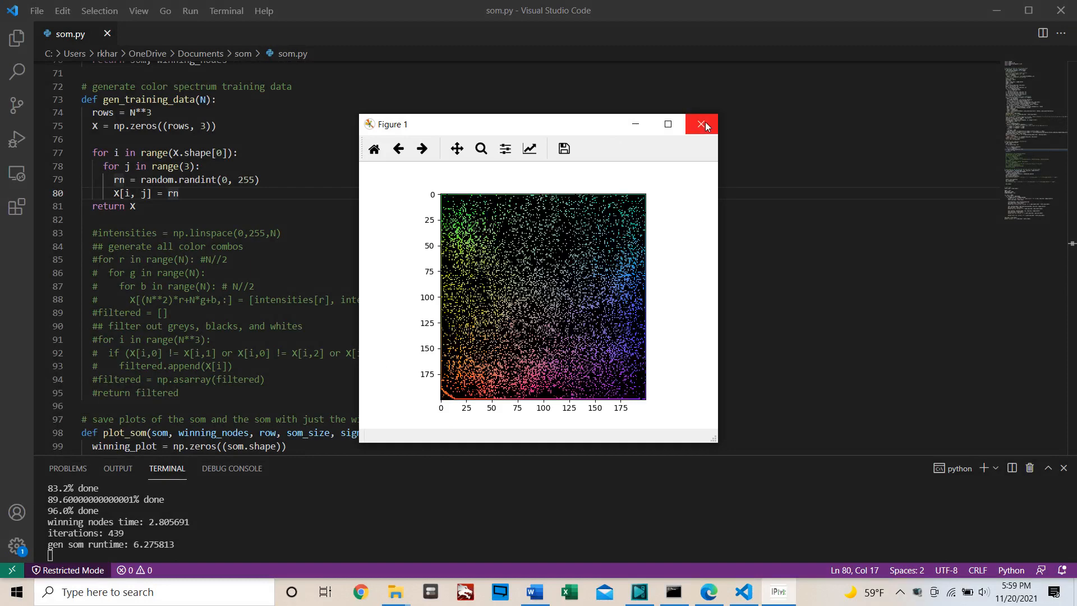